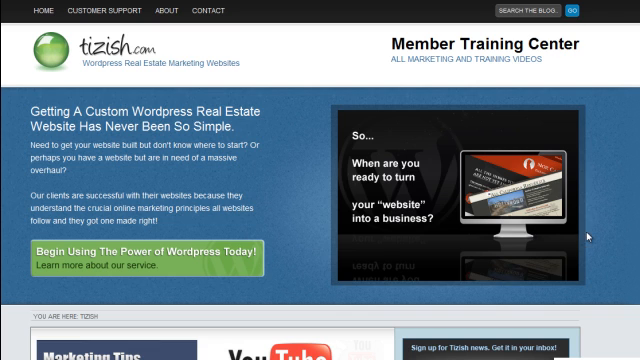
mouse_move(610, 128)
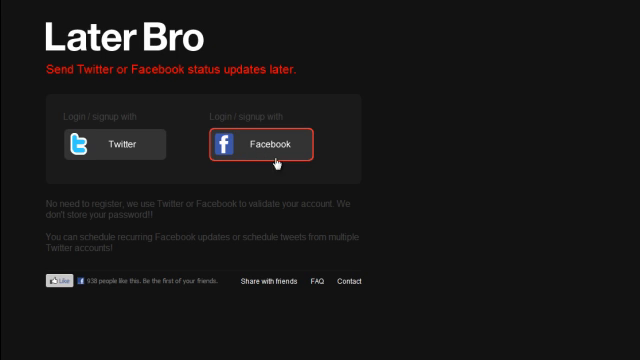
mouse_move(228, 136)
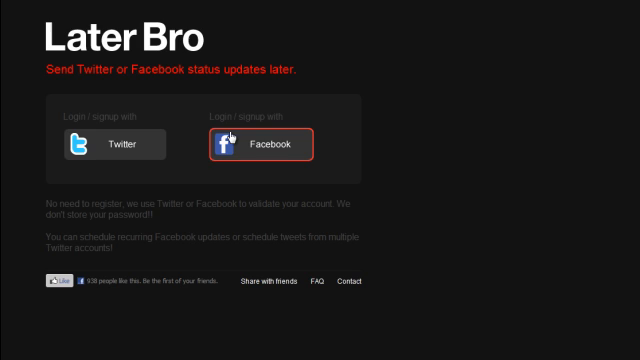
mouse_move(252, 148)
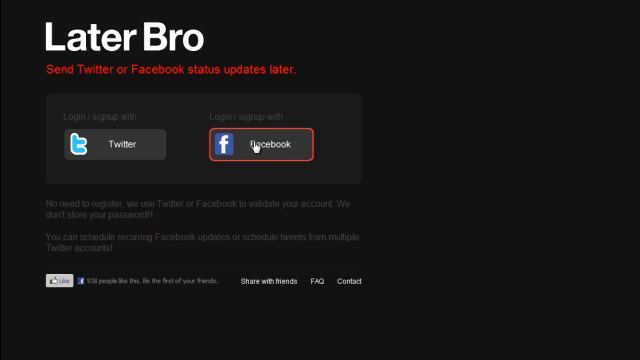
mouse_move(364, 138)
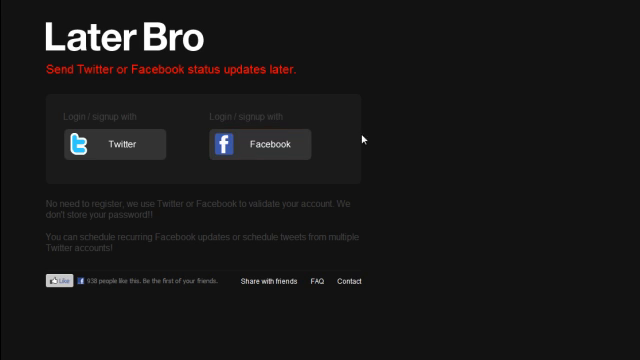
Sign up with Facebook and allow Later Bro access to the account.
left_click(288, 144)
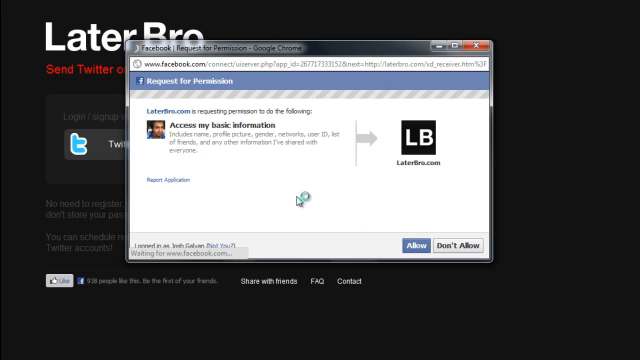
left_click(408, 246)
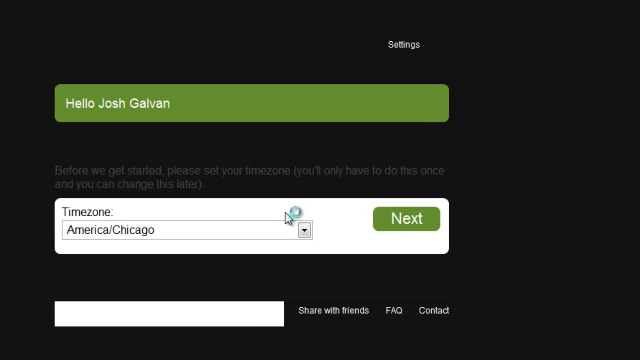
Choose America/Los_Angeles as the timezone and continue to the composer.
left_click(308, 232)
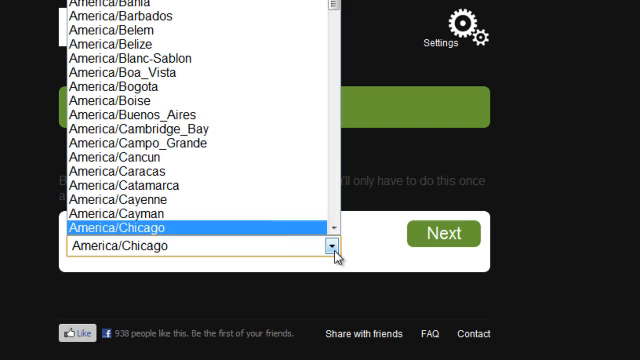
scroll("down", 3)
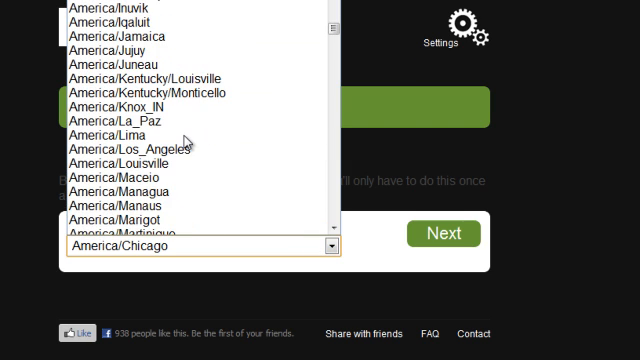
scroll("down", 3)
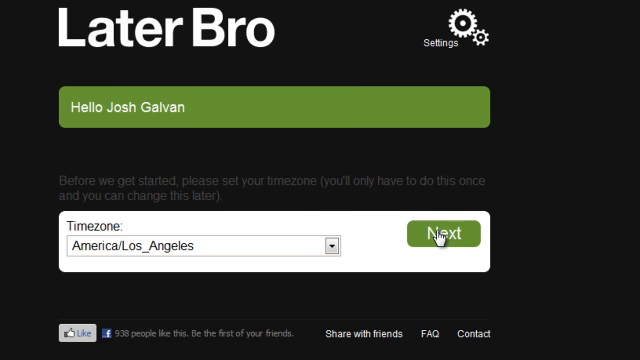
left_click(446, 234)
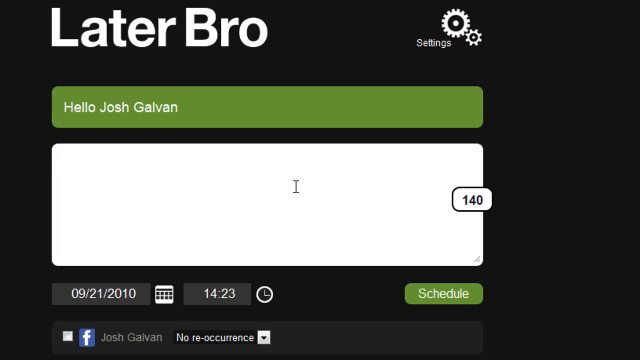
type("This is")
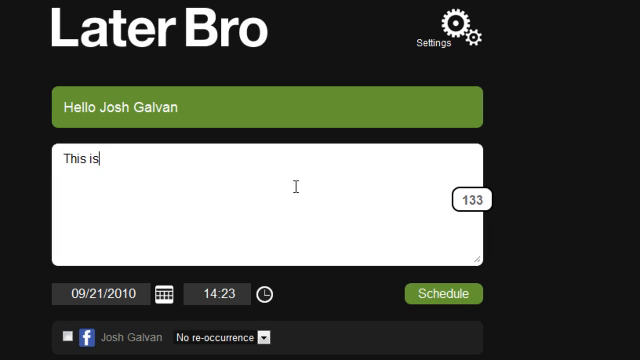
type("an au")
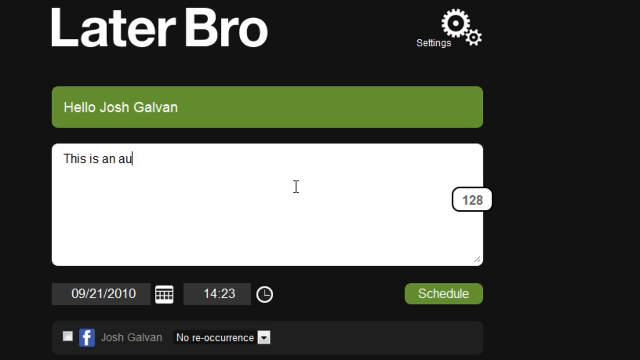
type("tomatic update from")
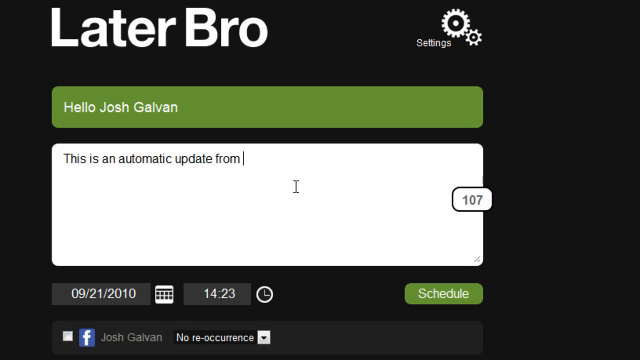
type("this cool tool")
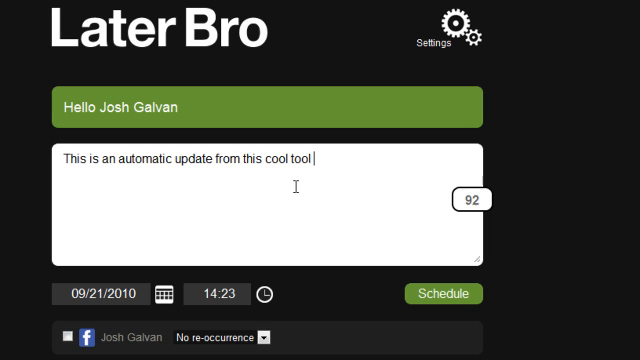
type("called http://")
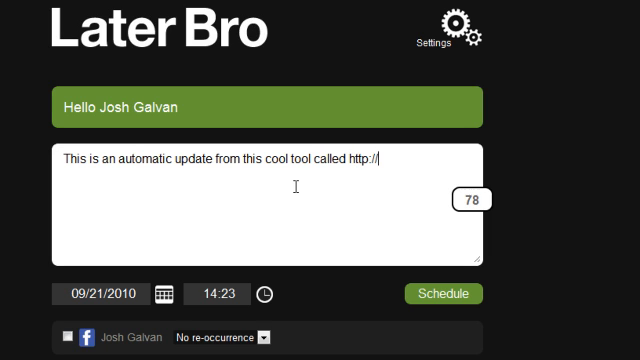
type("www.laterbro.com")
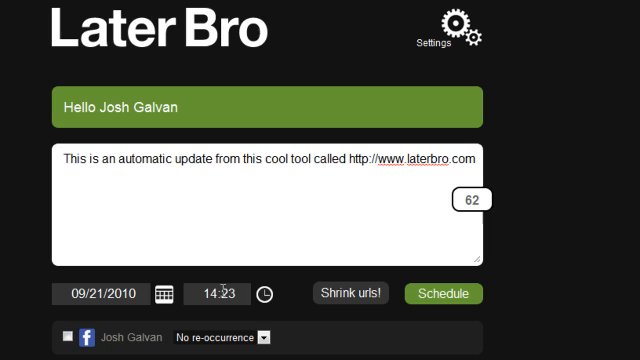
Set the posting time to 14:30 on 09/21/2010 for the Facebook account.
left_click(212, 292)
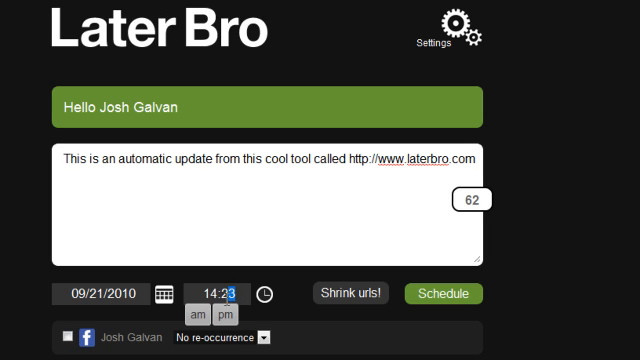
type("00:00")
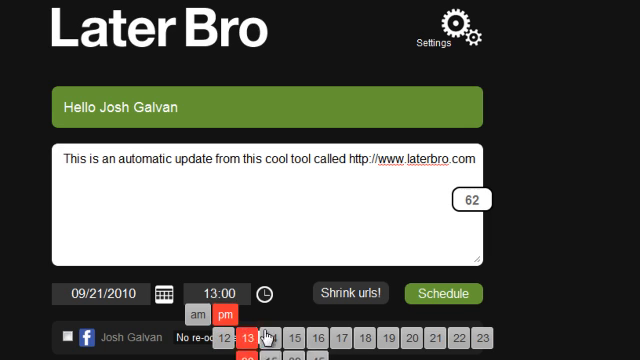
left_click(232, 338)
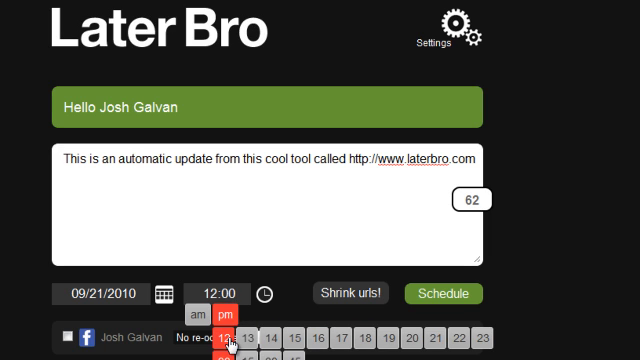
left_click(260, 338)
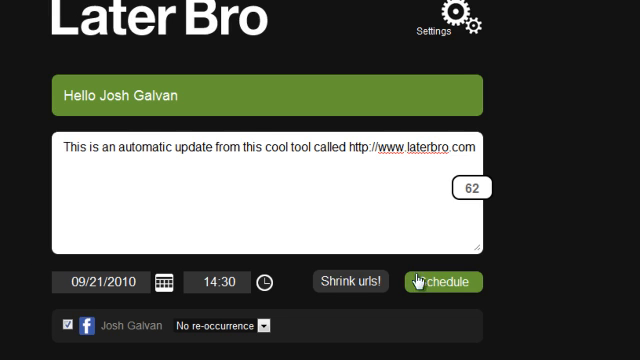
mouse_move(350, 280)
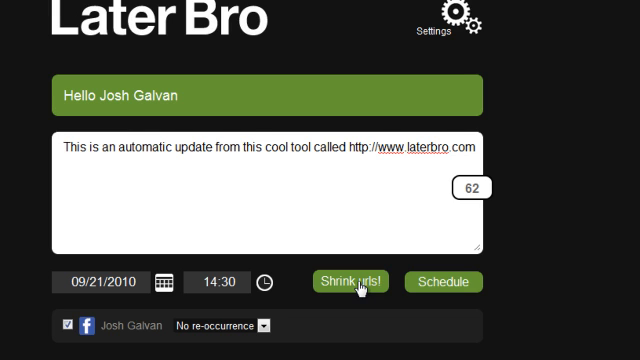
left_click(350, 280)
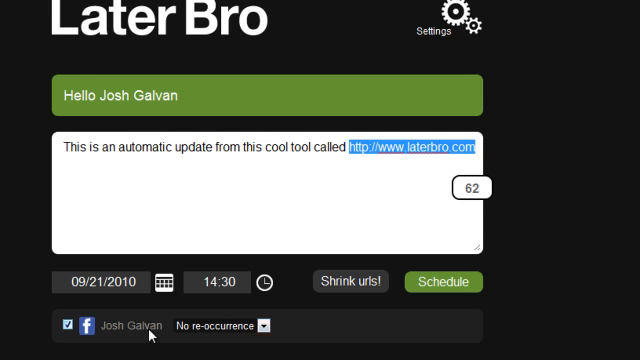
left_click(220, 324)
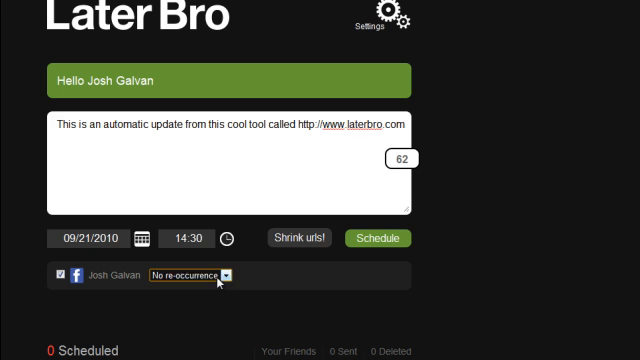
left_click(220, 186)
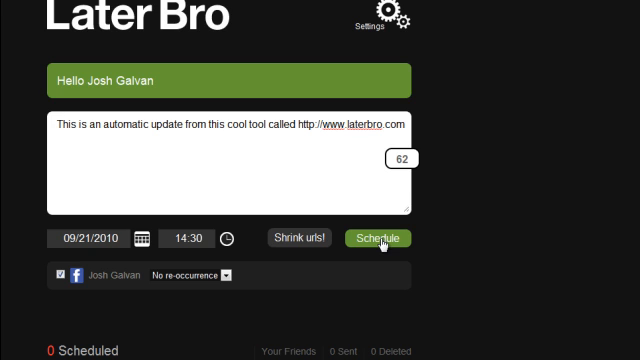
Schedule the message, dismiss the saved confirmation and go to account settings.
left_click(376, 238)
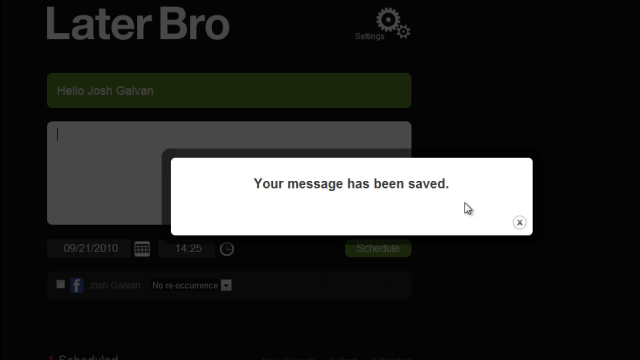
left_click(518, 220)
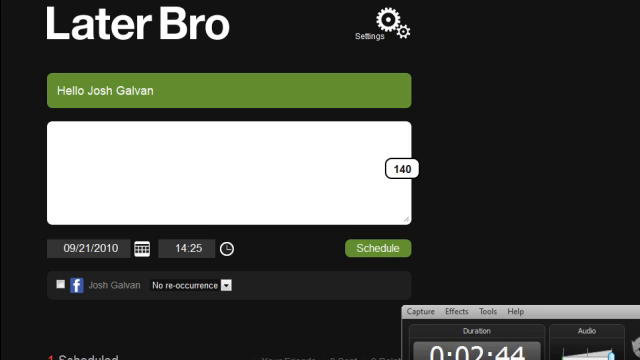
mouse_move(568, 196)
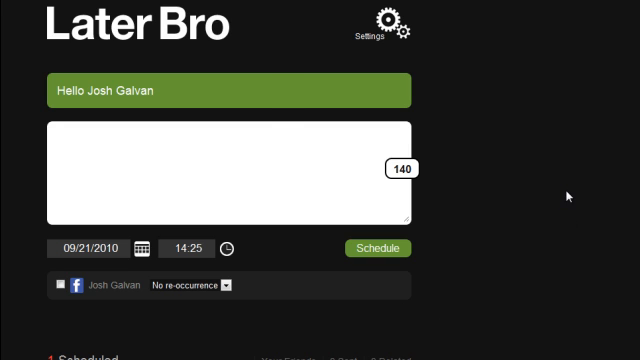
scroll("down", 3)
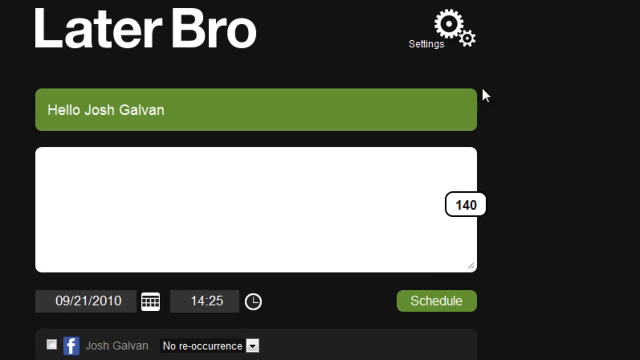
left_click(448, 28)
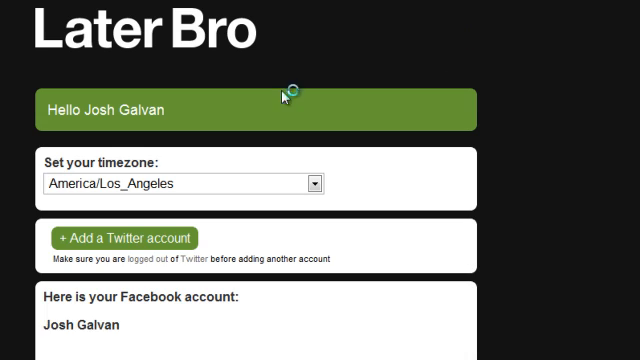